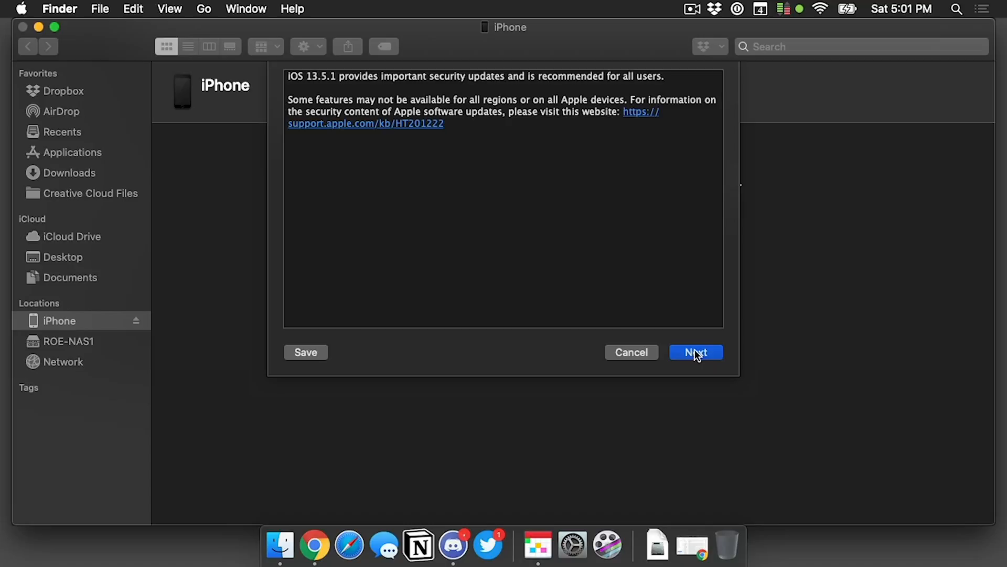
Continue past the iOS 13.5.1 release notes and agree to the iPhone software license.
{"action": "left_click", "coordinate": [695, 353]}
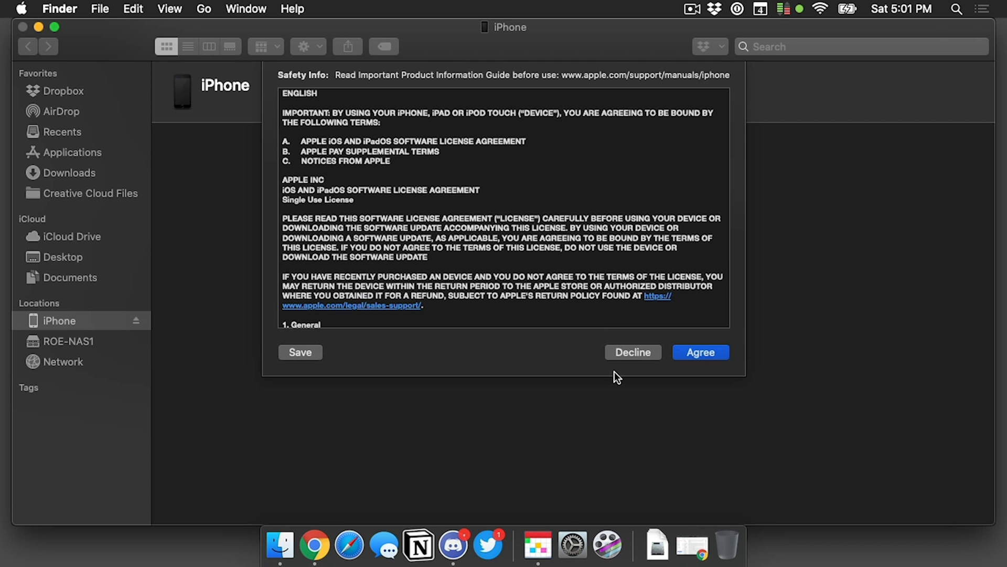
{"action": "left_click", "coordinate": [700, 353]}
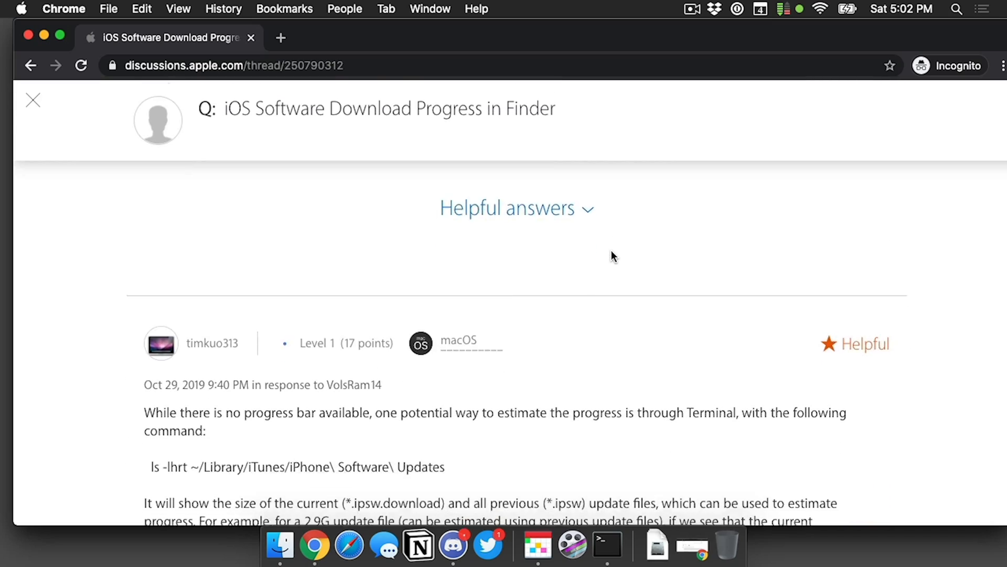
Read the thread's ls -lhrt and while-loop tips, then bring Terminal forward showing the 119M ipsw.download file.
{"action": "scroll", "scroll_direction": "down", "scroll_amount": 3}
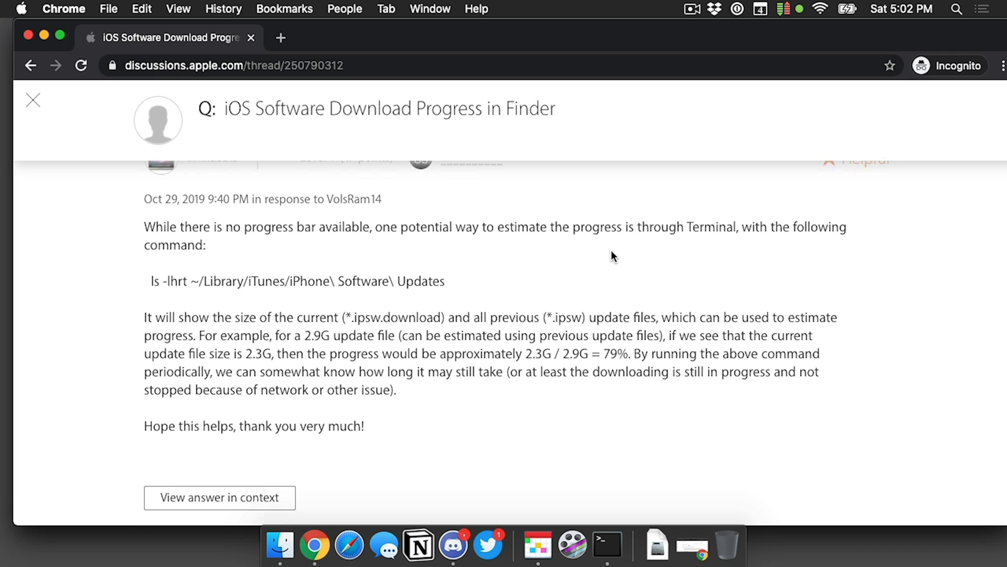
{"action": "mouse_move", "coordinate": [128, 290]}
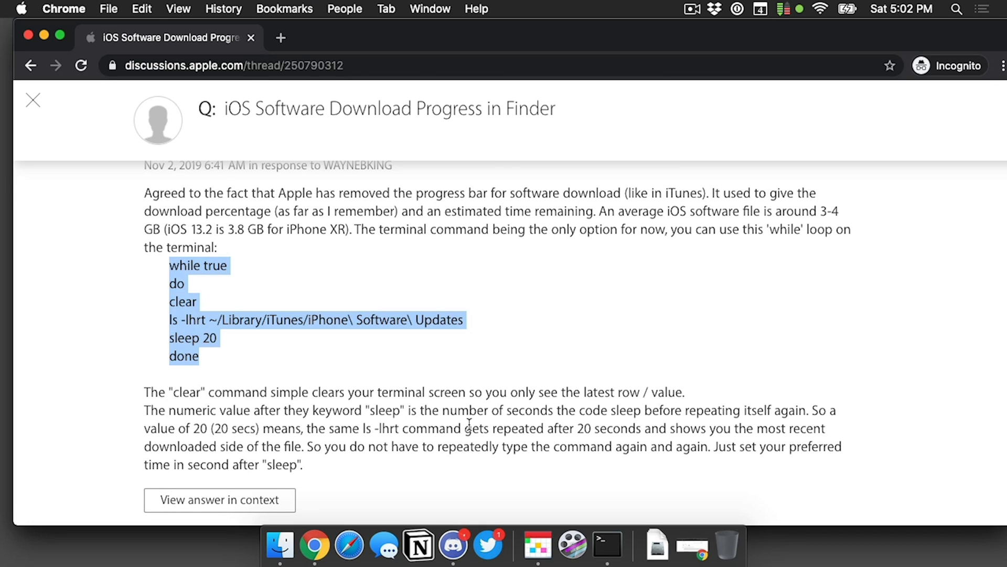
{"action": "left_click", "coordinate": [605, 545]}
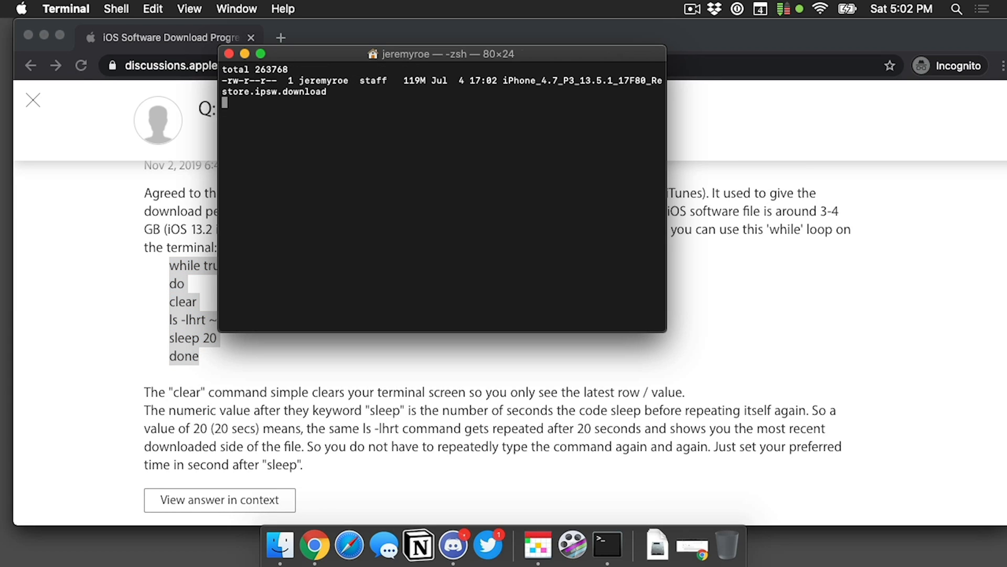